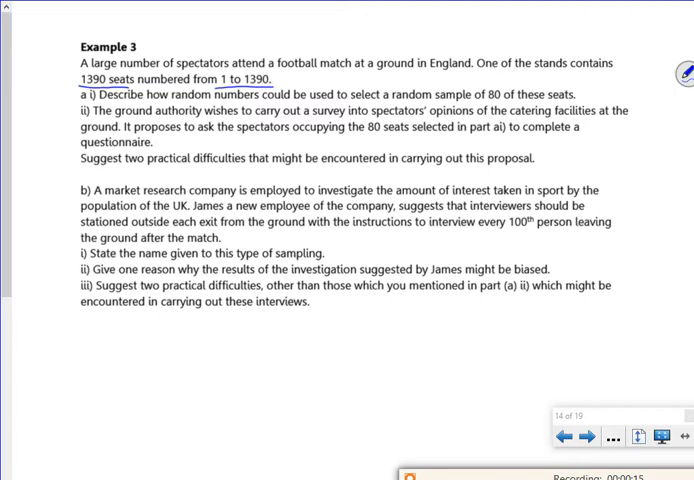
Step: Handwrite a)(i): calculator Ran# set 1–1390 gives the chosen seat numbers
scroll("up", 3)
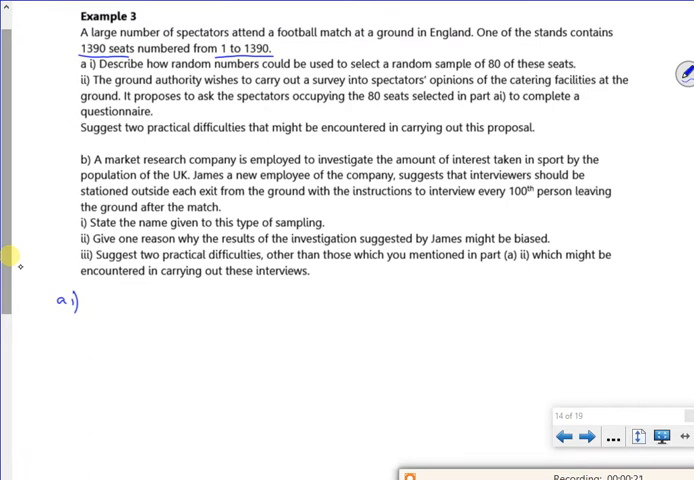
type("Calc. now →")
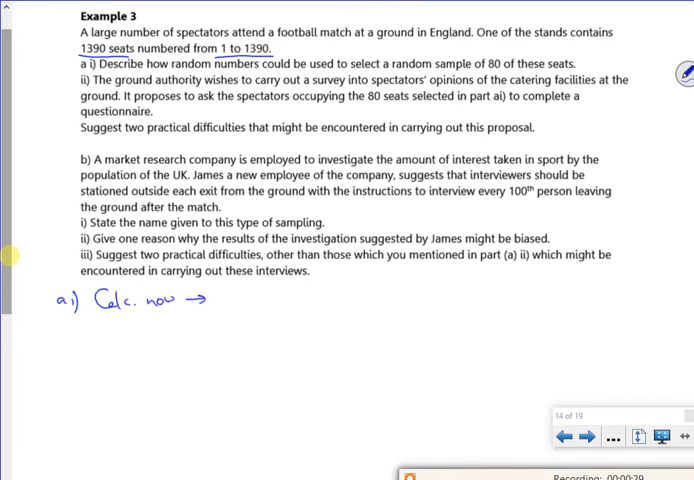
type("set it 1→")
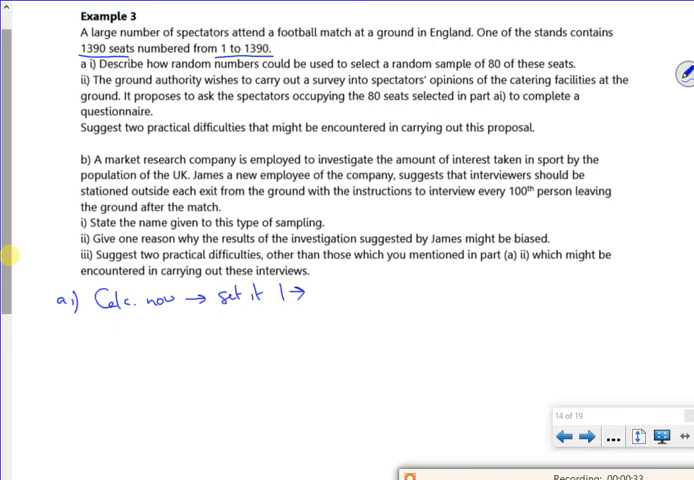
type("1390")
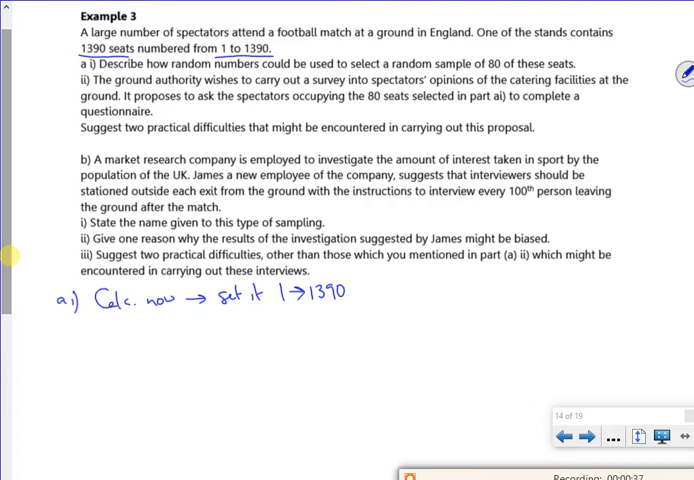
type(", choose 80seat")
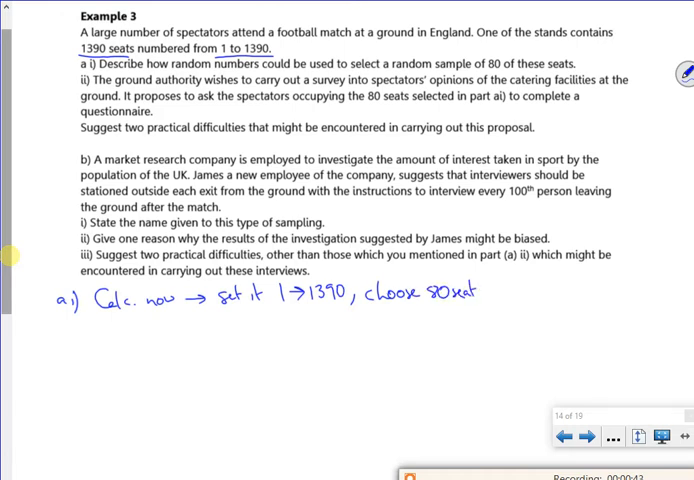
type("s")
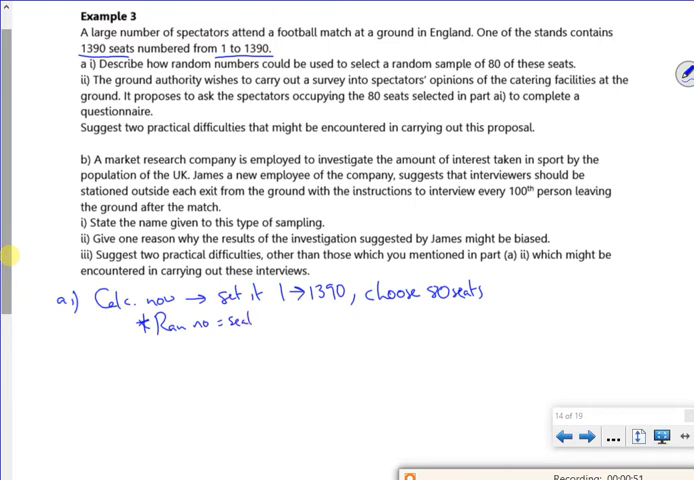
type("number")
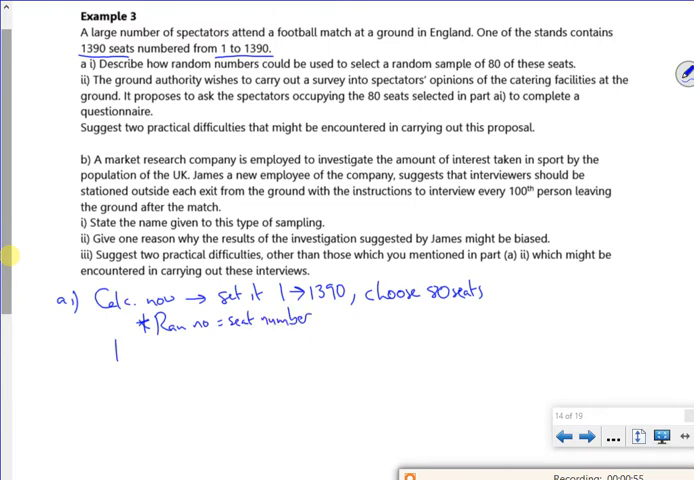
Step: Add that repeats are ignored until all 80 seats are obtained
type("Ignore any repeats (")
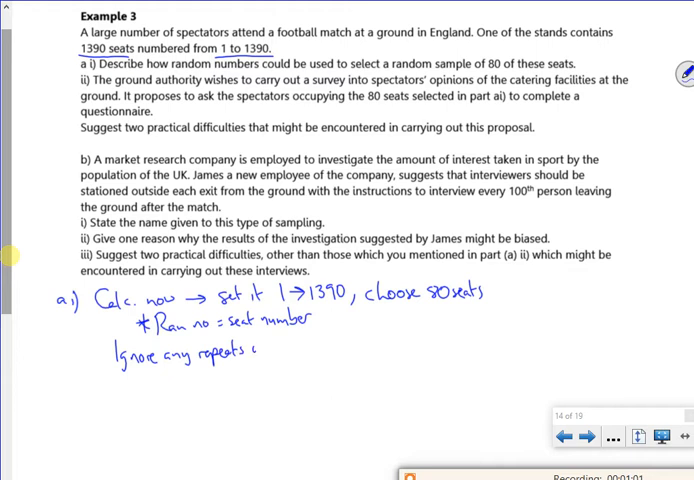
type("until 1")
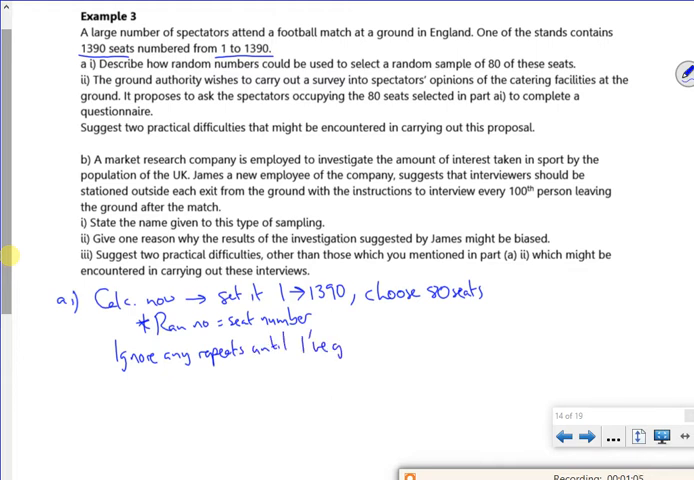
type("got all")
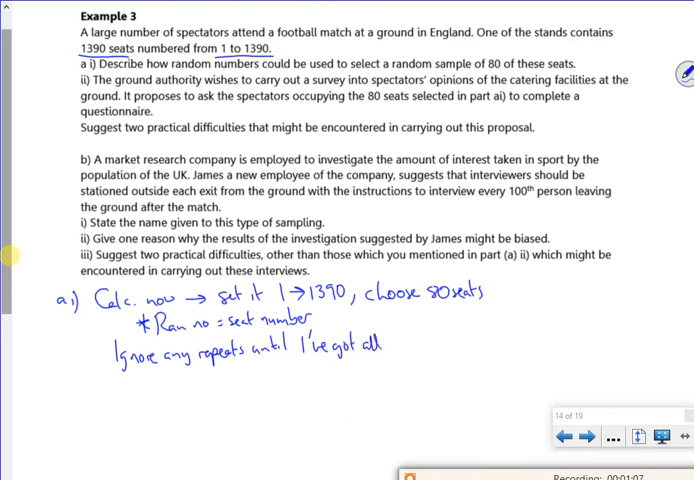
type("80")
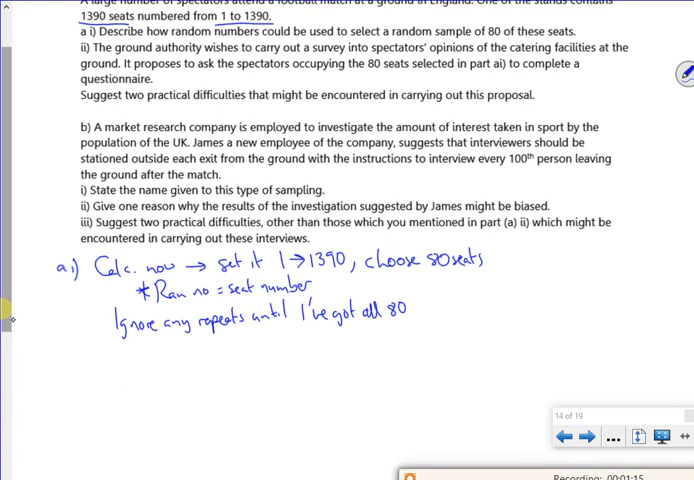
Step: Label part ii) and write the first difficulty 'Seat is empty!'
type("ii) • Seat is")
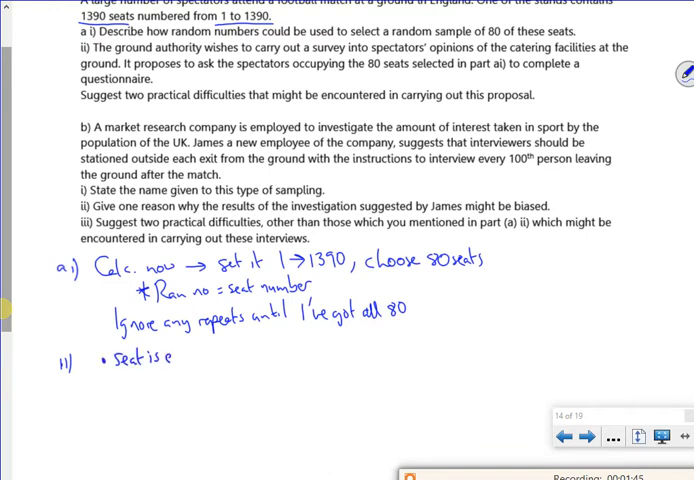
type("empty!")
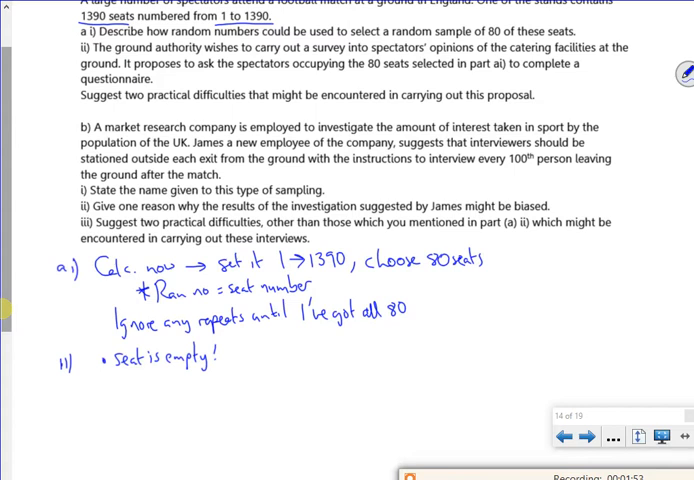
Step: Add bullets: seats really hard to get to, and people might not use catering facilities
scroll("up", 3)
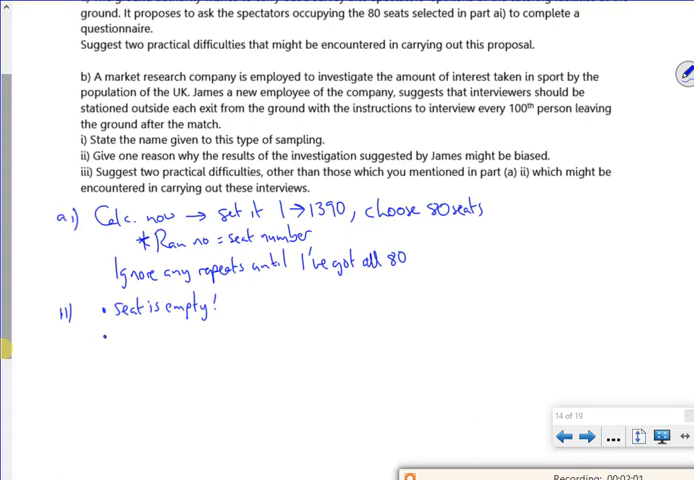
type("seat")
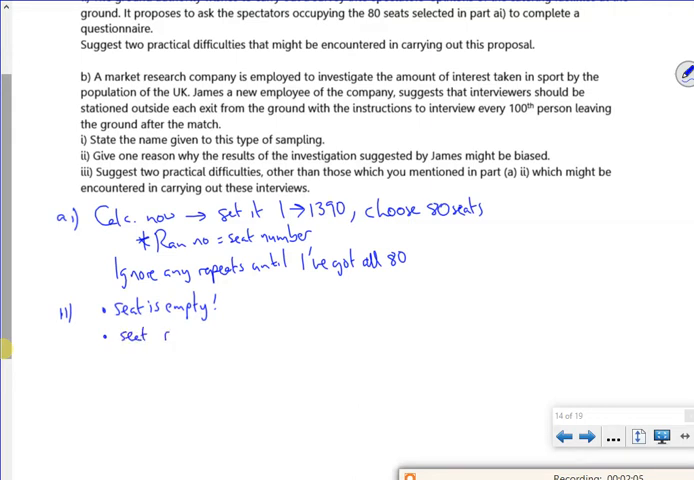
type("really!")
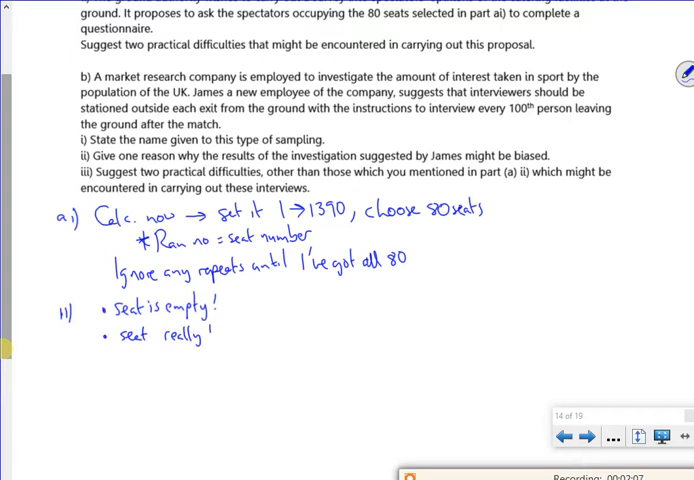
type("hard")
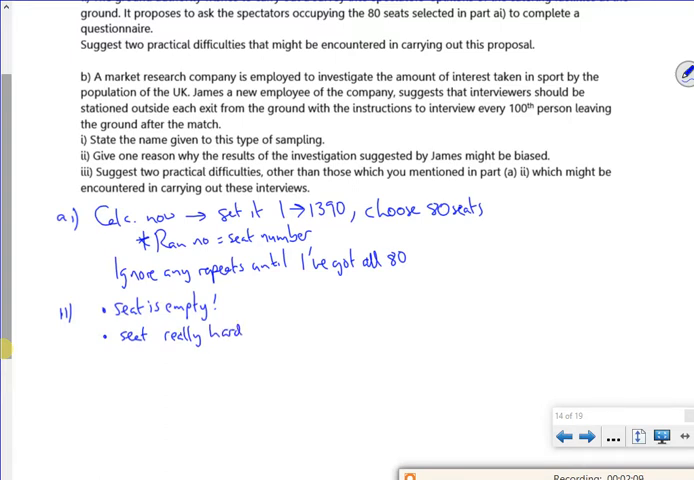
type("to get")
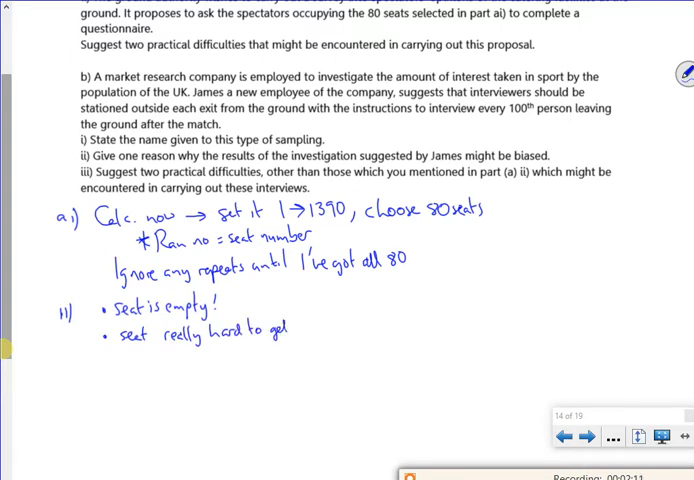
type("to.")
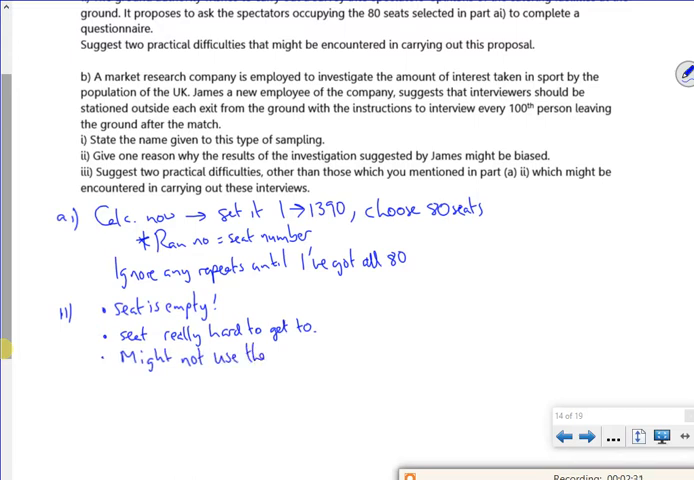
type("catering facilities")
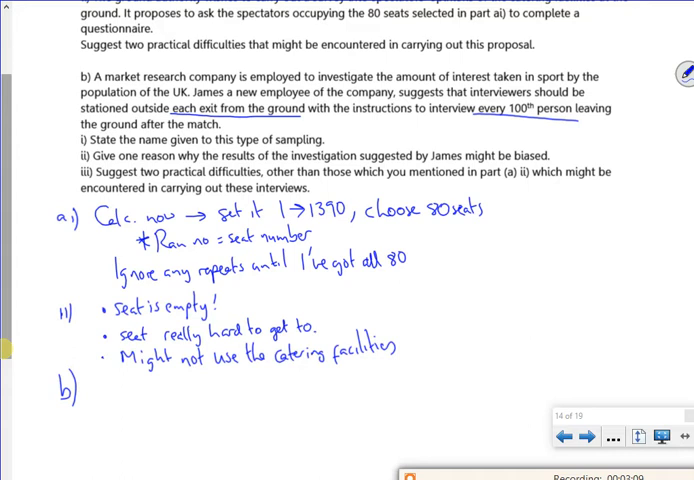
Step: Write 'i) Systematic sampling' for b)(i) and start the ii) label
scroll("up", 3)
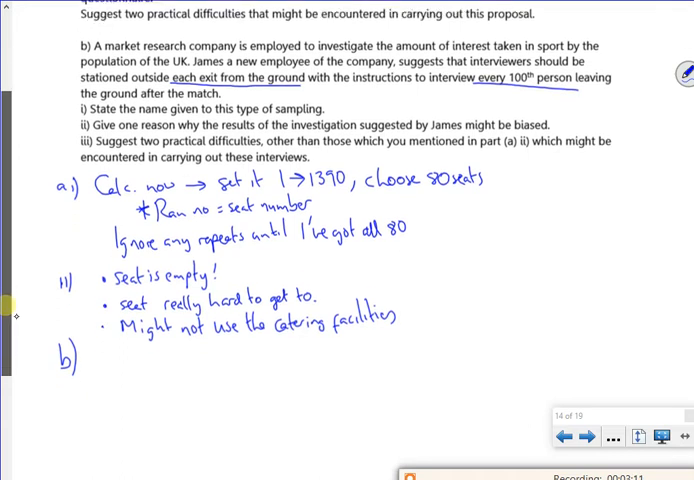
scroll("up", 3)
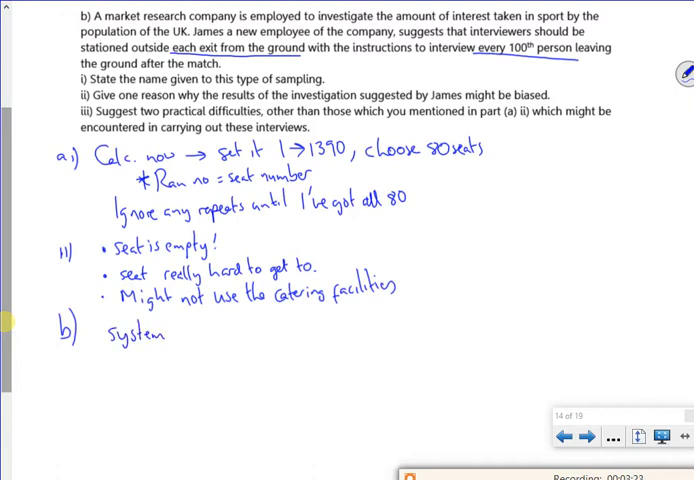
type("ematic sc")
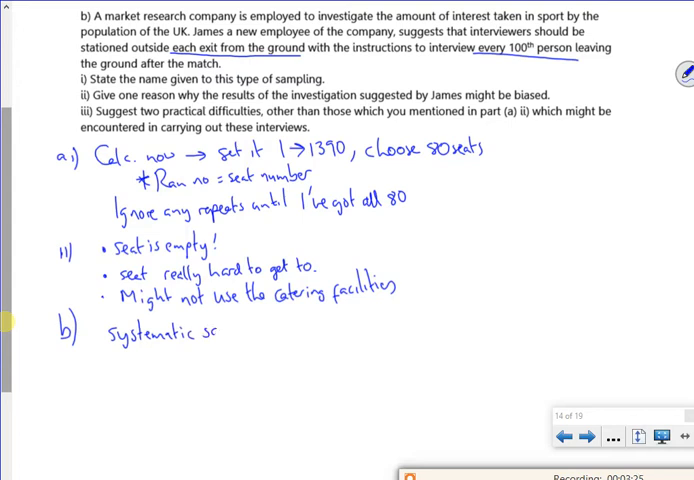
type("sampli")
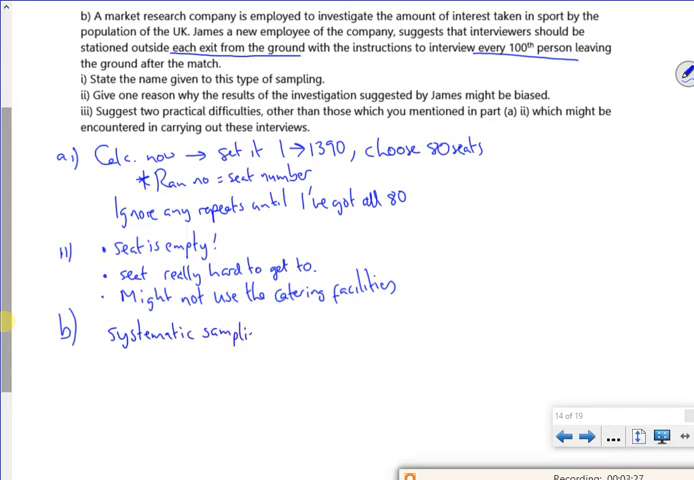
type("i) systematic sampling")
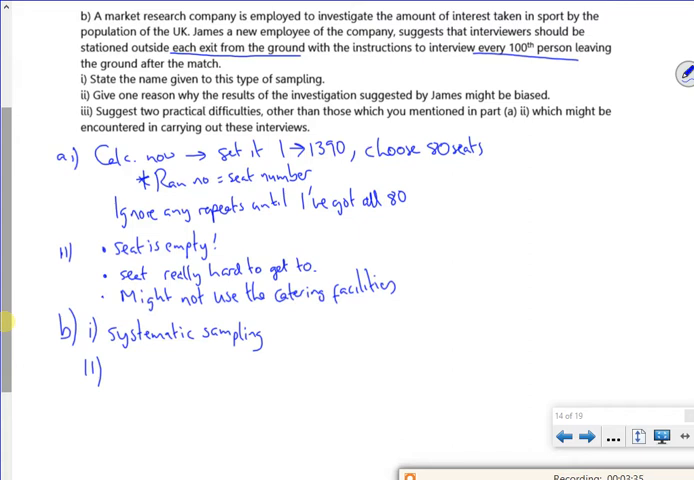
Step: Write that only people at the match are asked, so results are generally biased towards the sport
scroll("up", 3)
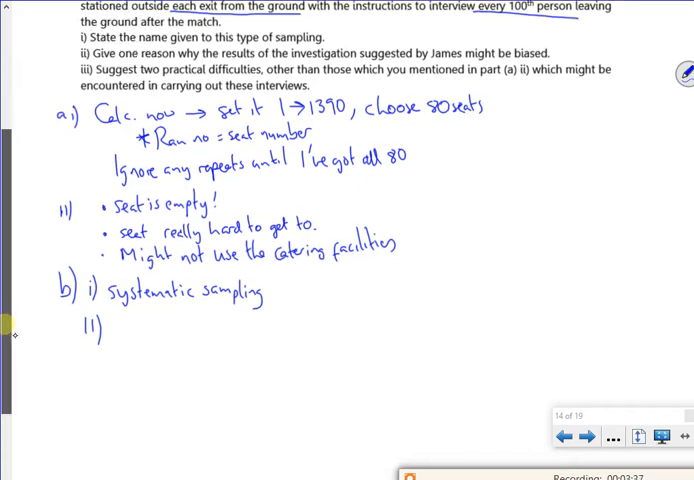
type("Only asking peo")
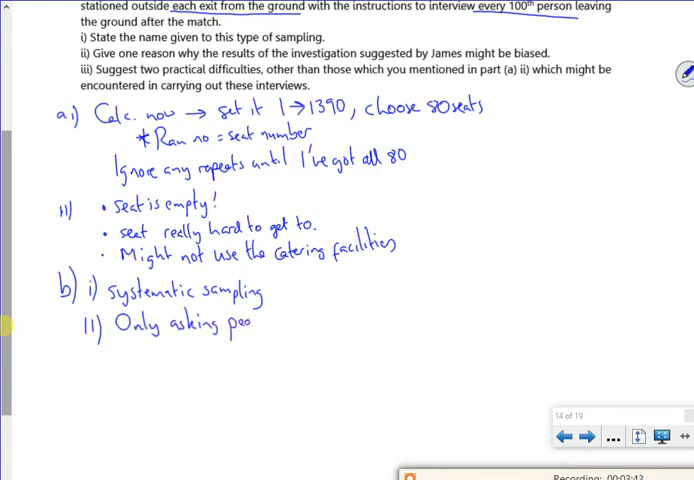
type("ple at (")
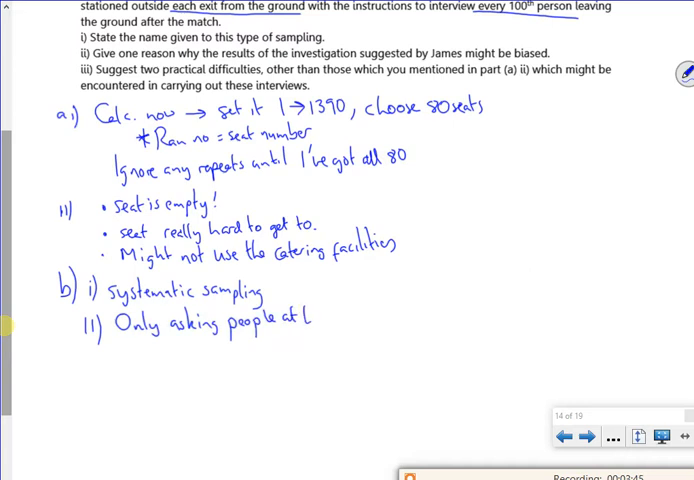
type("the Mal")
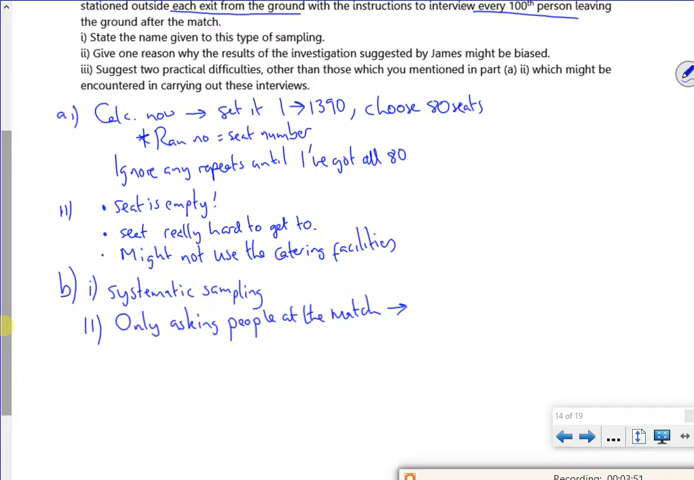
type("generi")
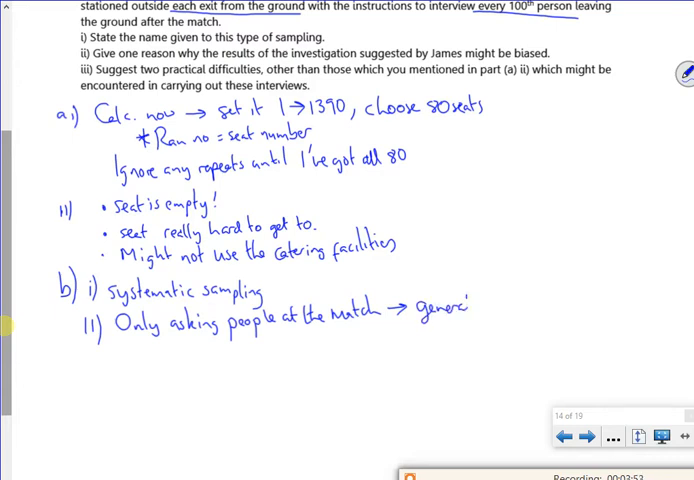
type("generally biased!")
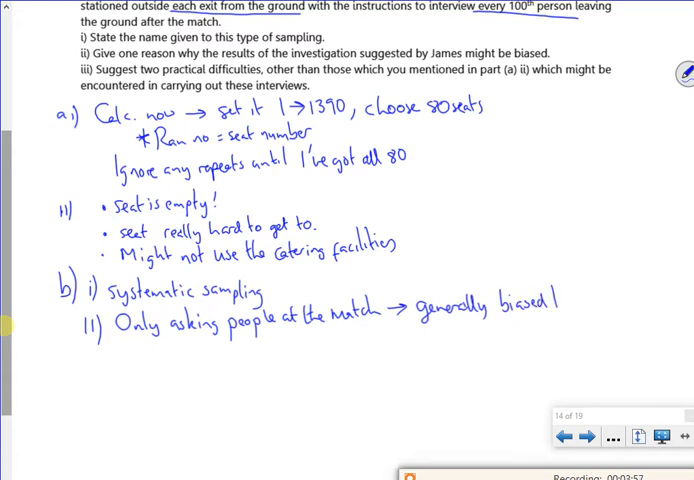
type("towards the sport")
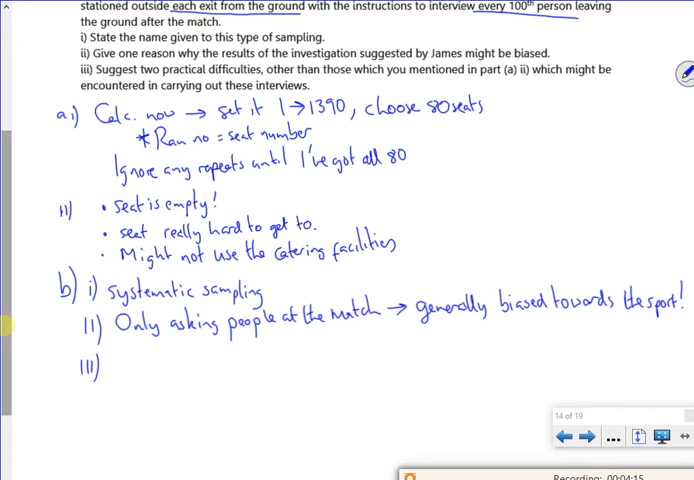
Step: Write 'Hard to count every 100th person.' as the first b)(iii) difficulty
type("H")
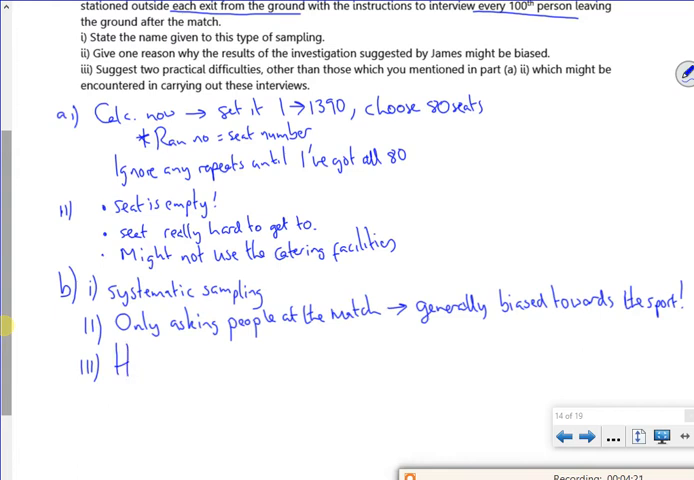
type("ard")
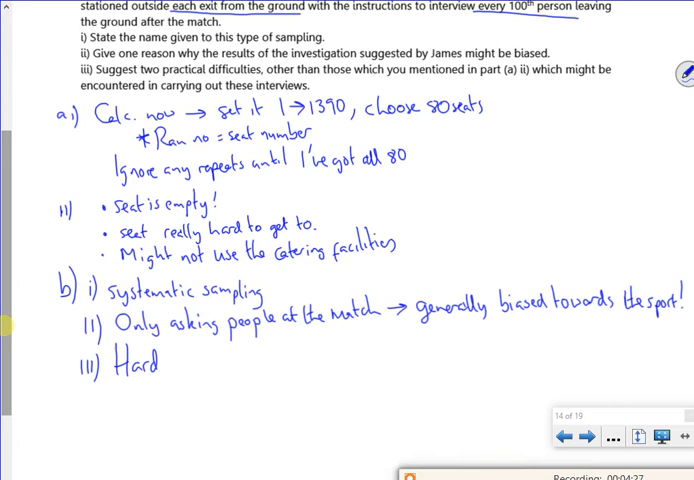
type("tu")
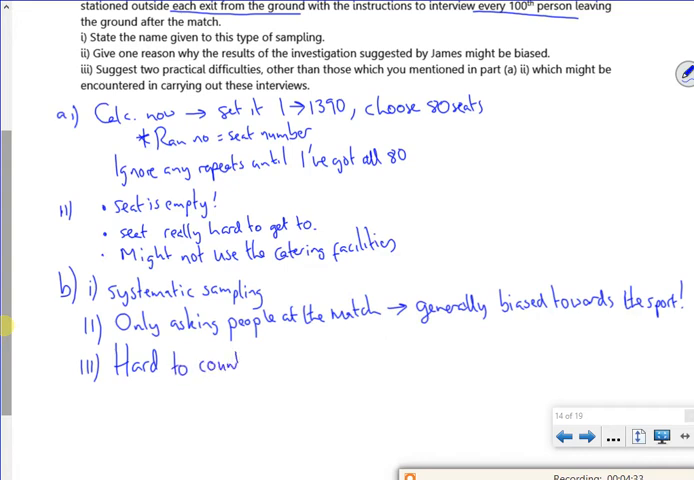
type("every 100th ,")
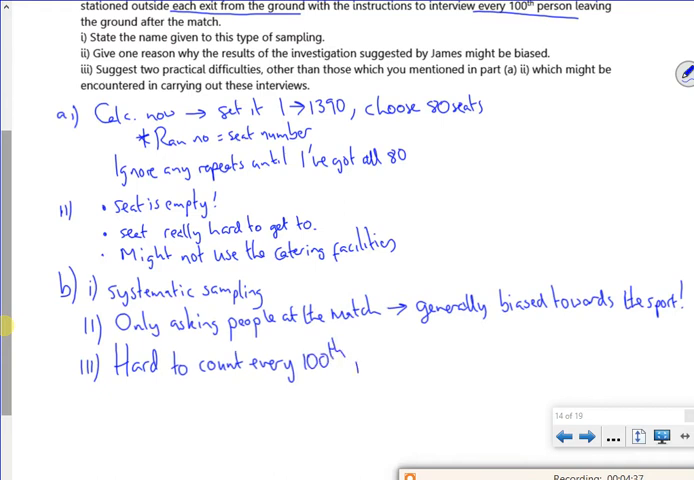
type("person.")
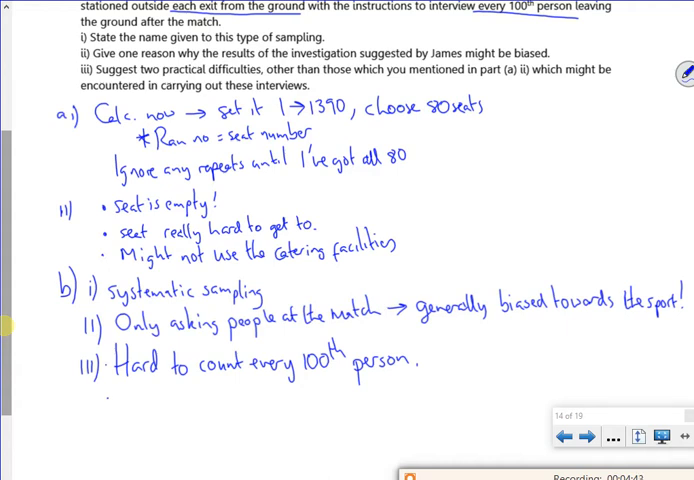
scroll("up", 3)
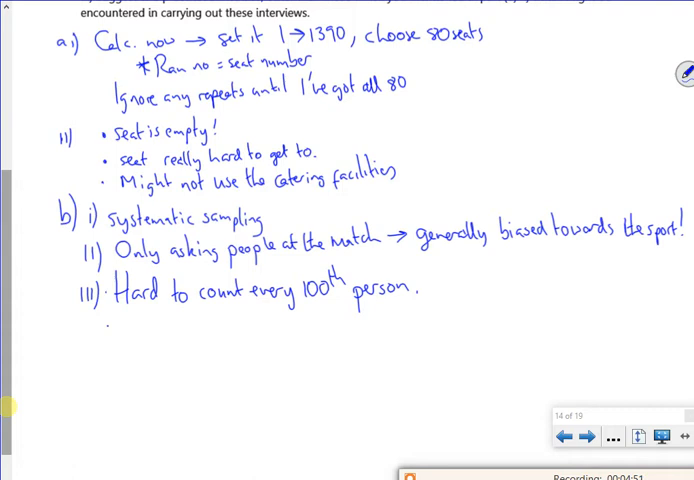
Step: Write 'Might not want to cooperate.' under b)(iii) and move on to the next exam page
type("Migl")
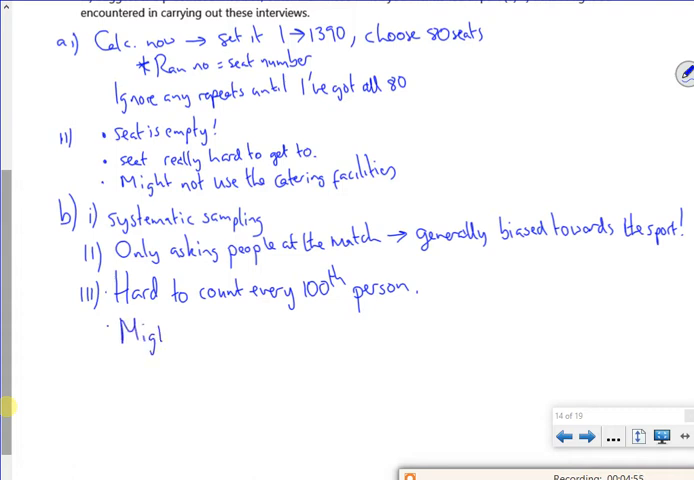
type("Might not.")
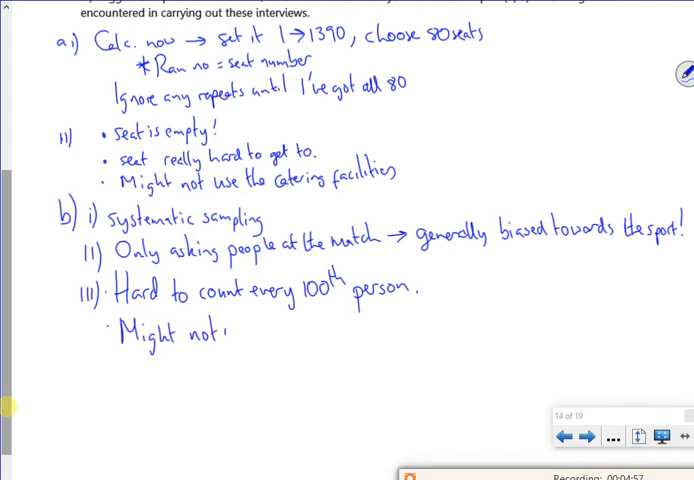
type("want to cooperate.")
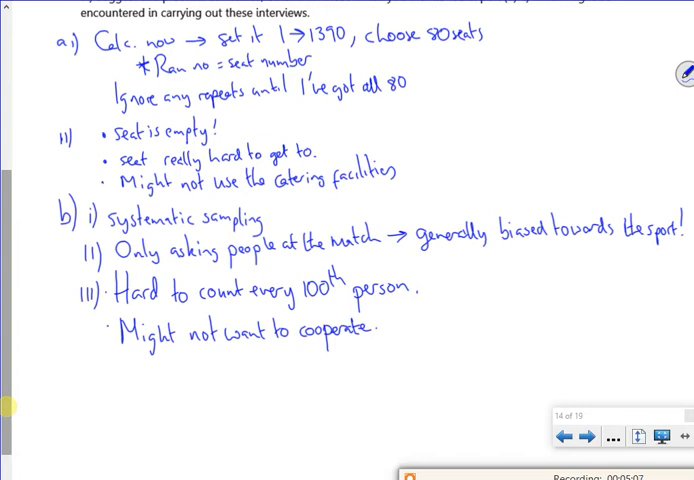
scroll("up", 3)
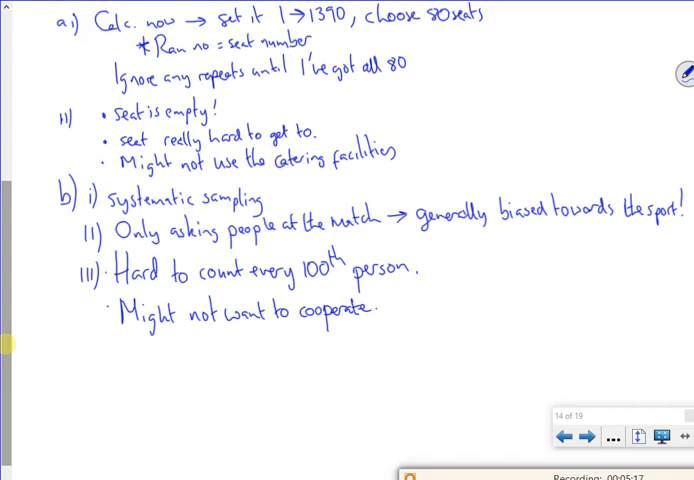
left_click(588, 436)
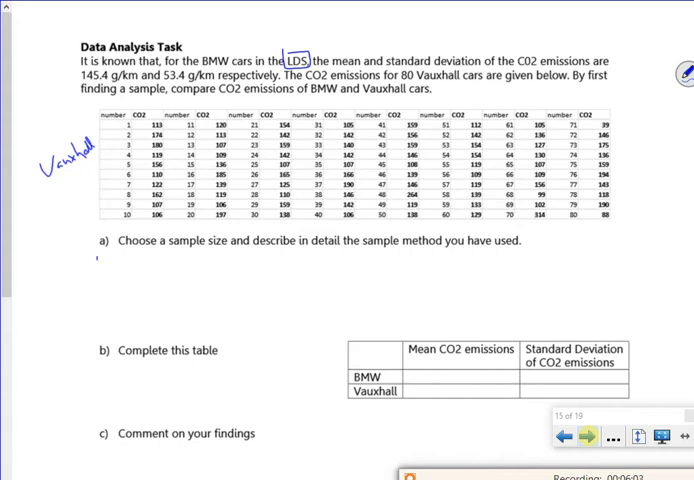
Step: Bring up the BMW and Vauxhall CO2 Data Analysis Task page
left_click(96, 264)
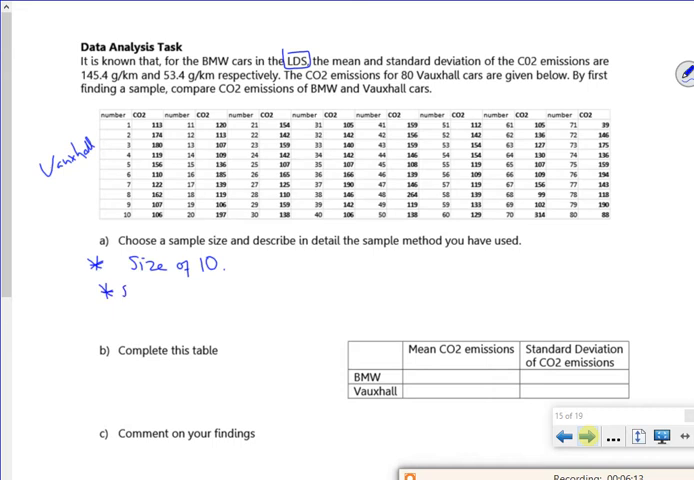
Step: Write 'Simple random sample', 'numbers 1-80' and 'ignore repeats' under part a)
type("Simple.")
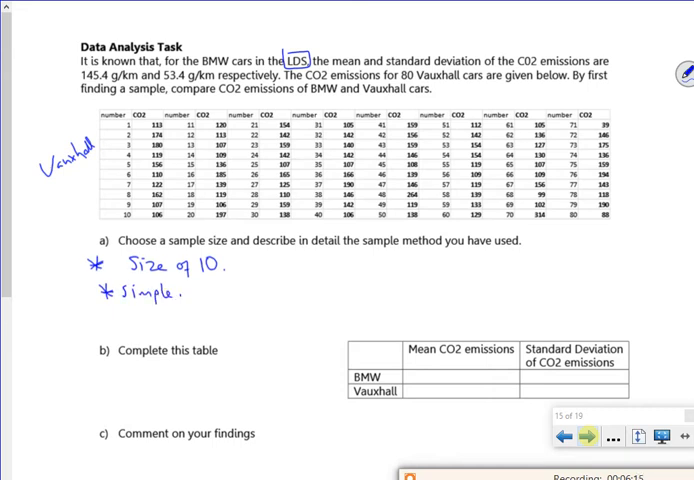
type("random")
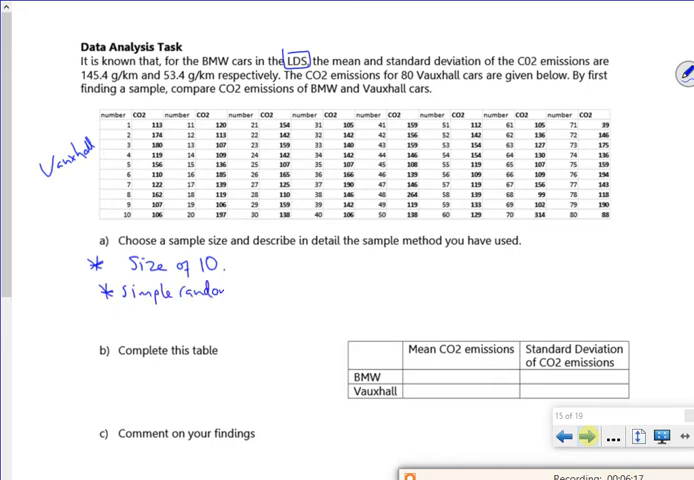
type("sample")
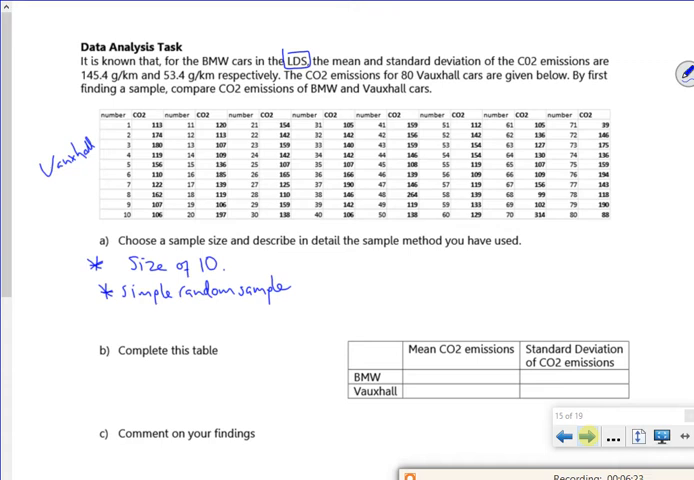
type("n")
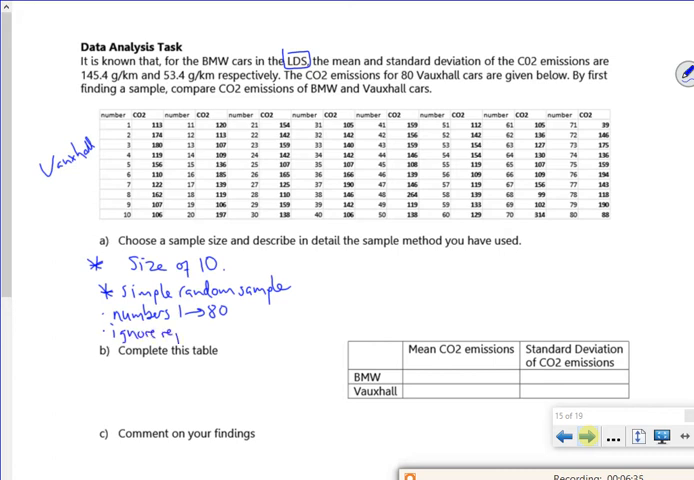
type("peats")
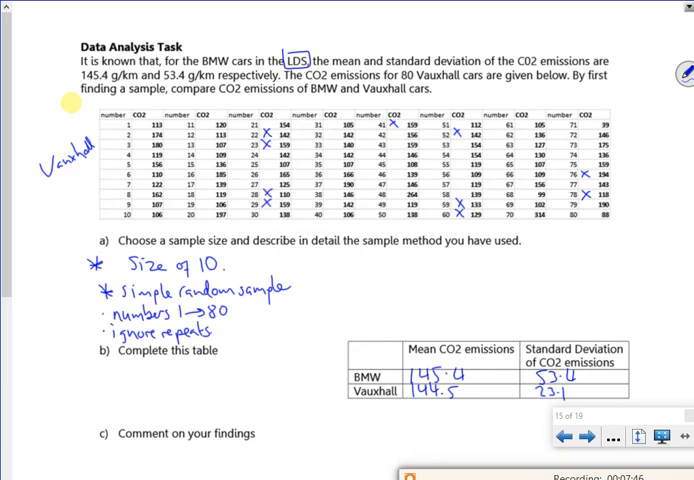
Step: Write 'On average Vauxhall has less CO2 emissions as the mean is lower', striking out 'smaller'
scroll("down", 3)
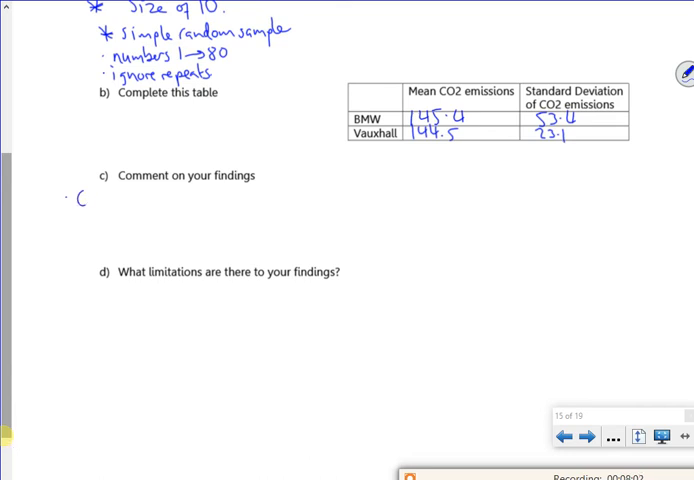
type("On average")
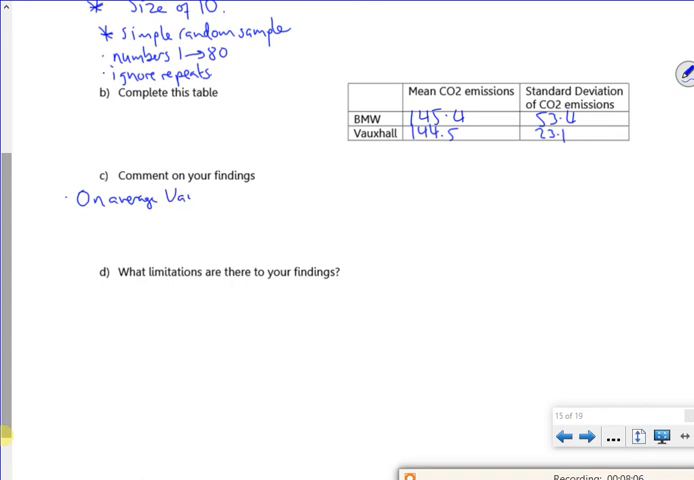
type("Vauxhall")
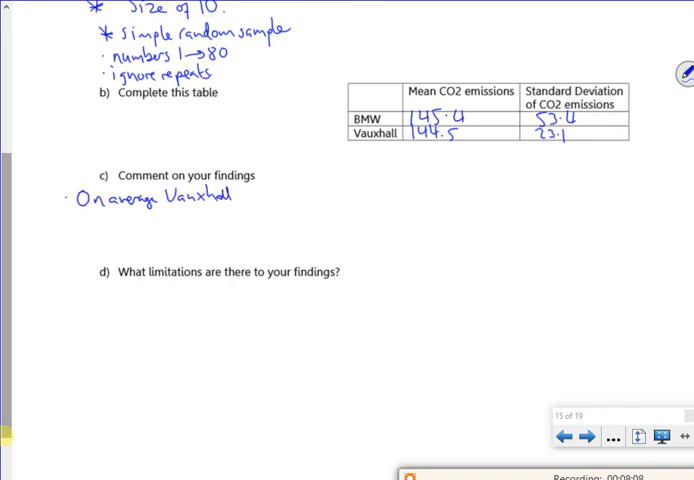
type("has")
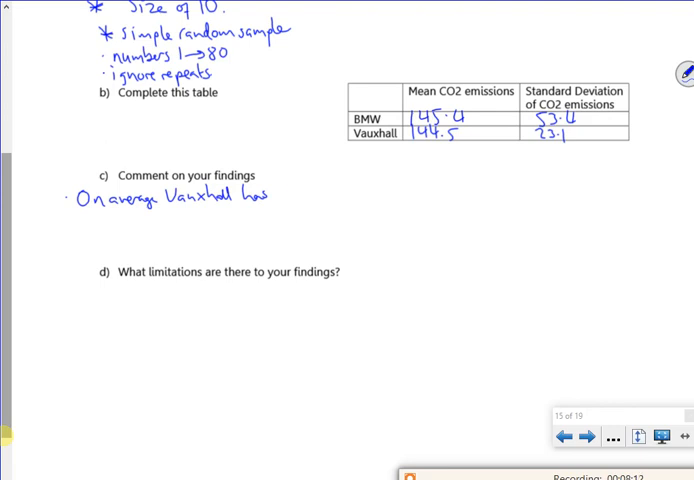
type("smaller")
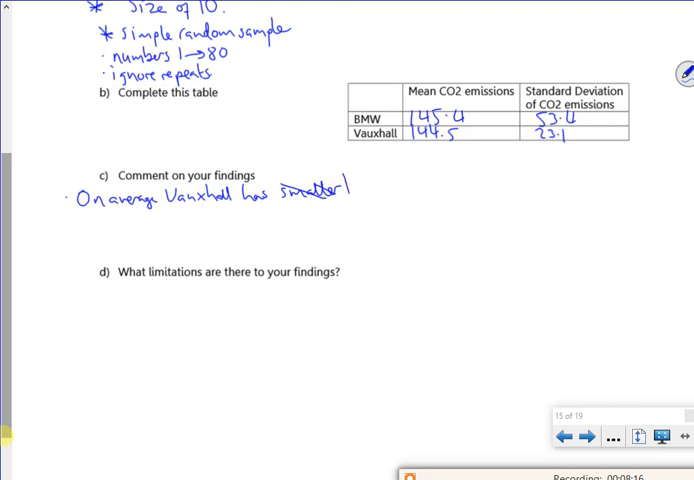
type("less co")
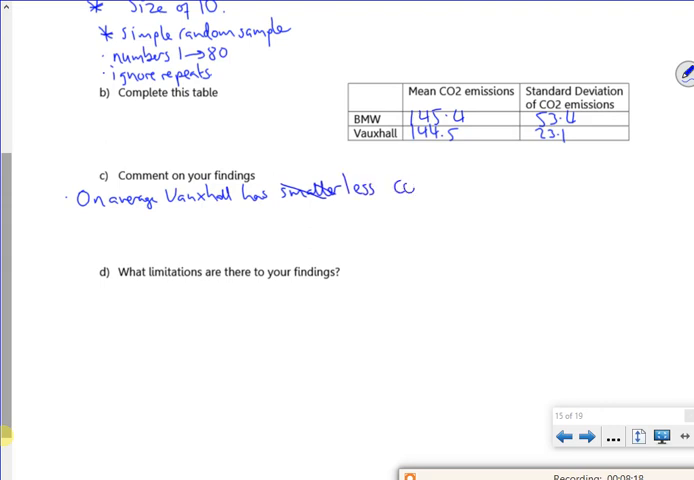
type("CO2 emissions")
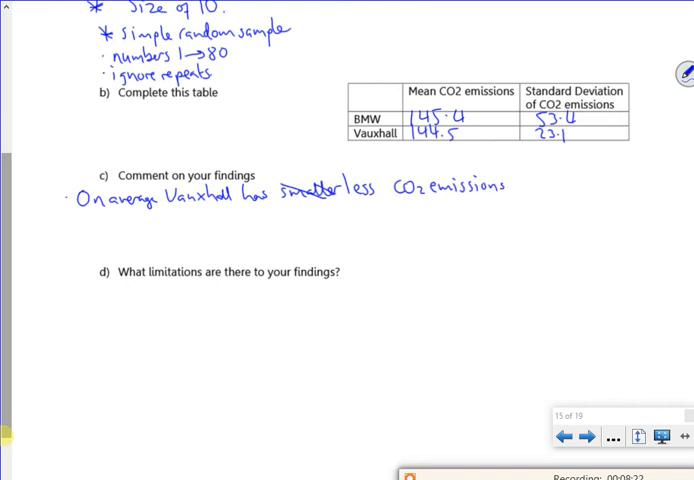
type("as the mean is lower.")
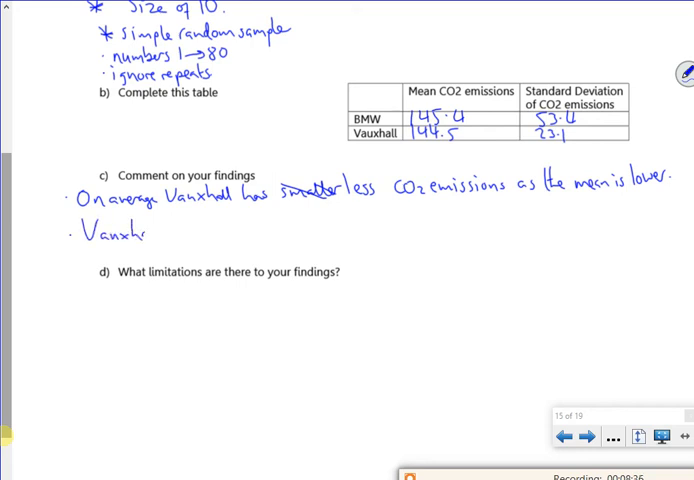
Step: Write 'as the mean is lower.' and begin the bullet 'Vauxhall is more consistent as the std…'
type("all")
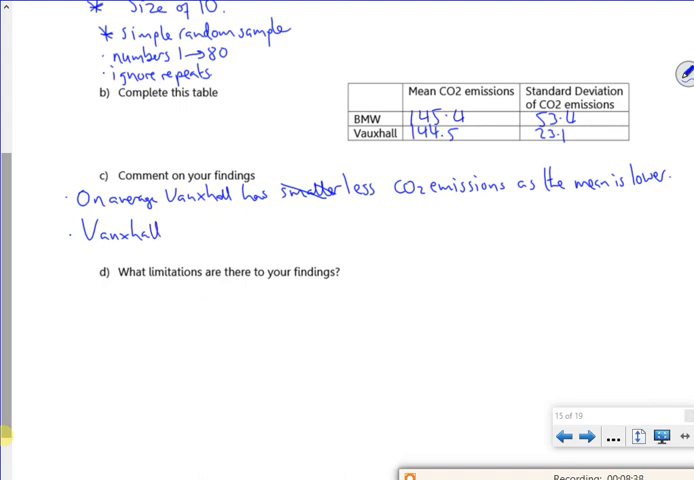
type("is more consistent as")
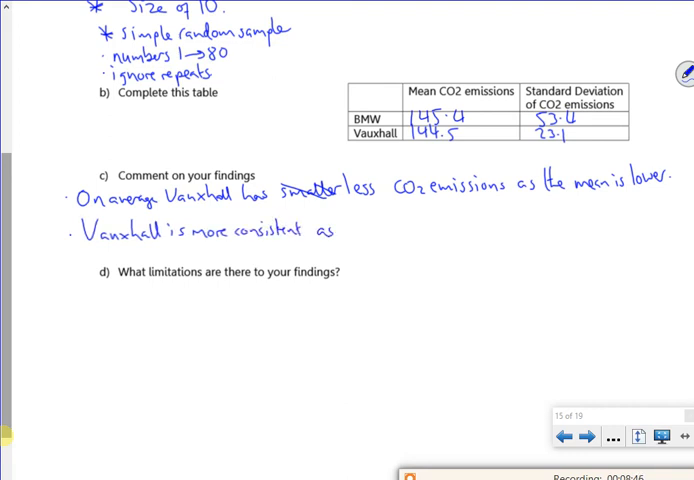
type("the sl")
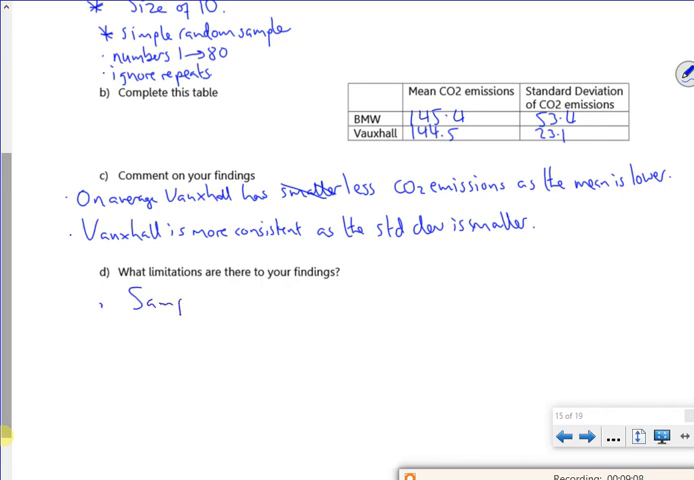
Step: Write limitations under part d): 'Sample small' and 'LDS → 2002'
type("Sample small")
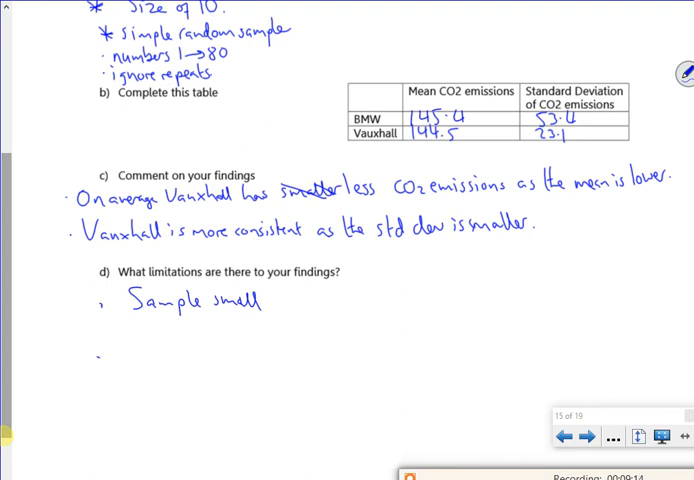
type("Li")
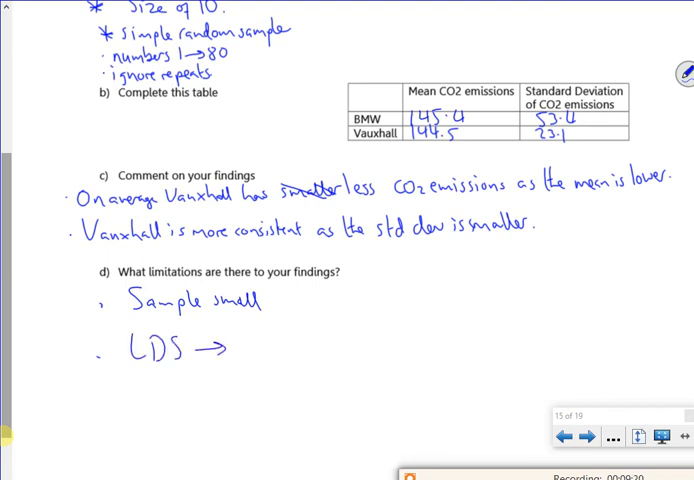
type("2002")
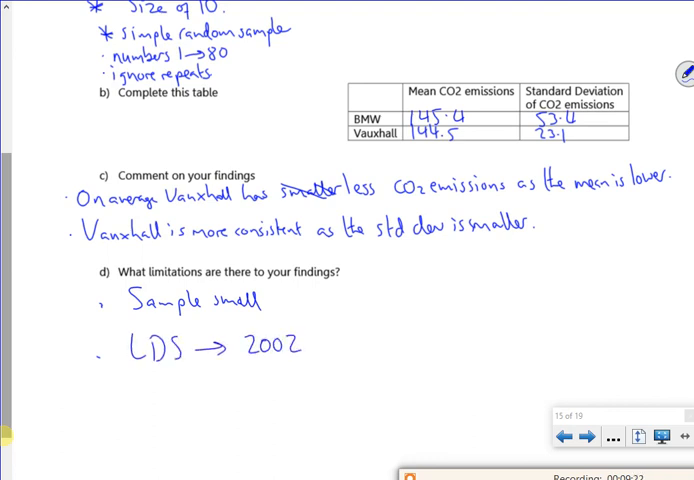